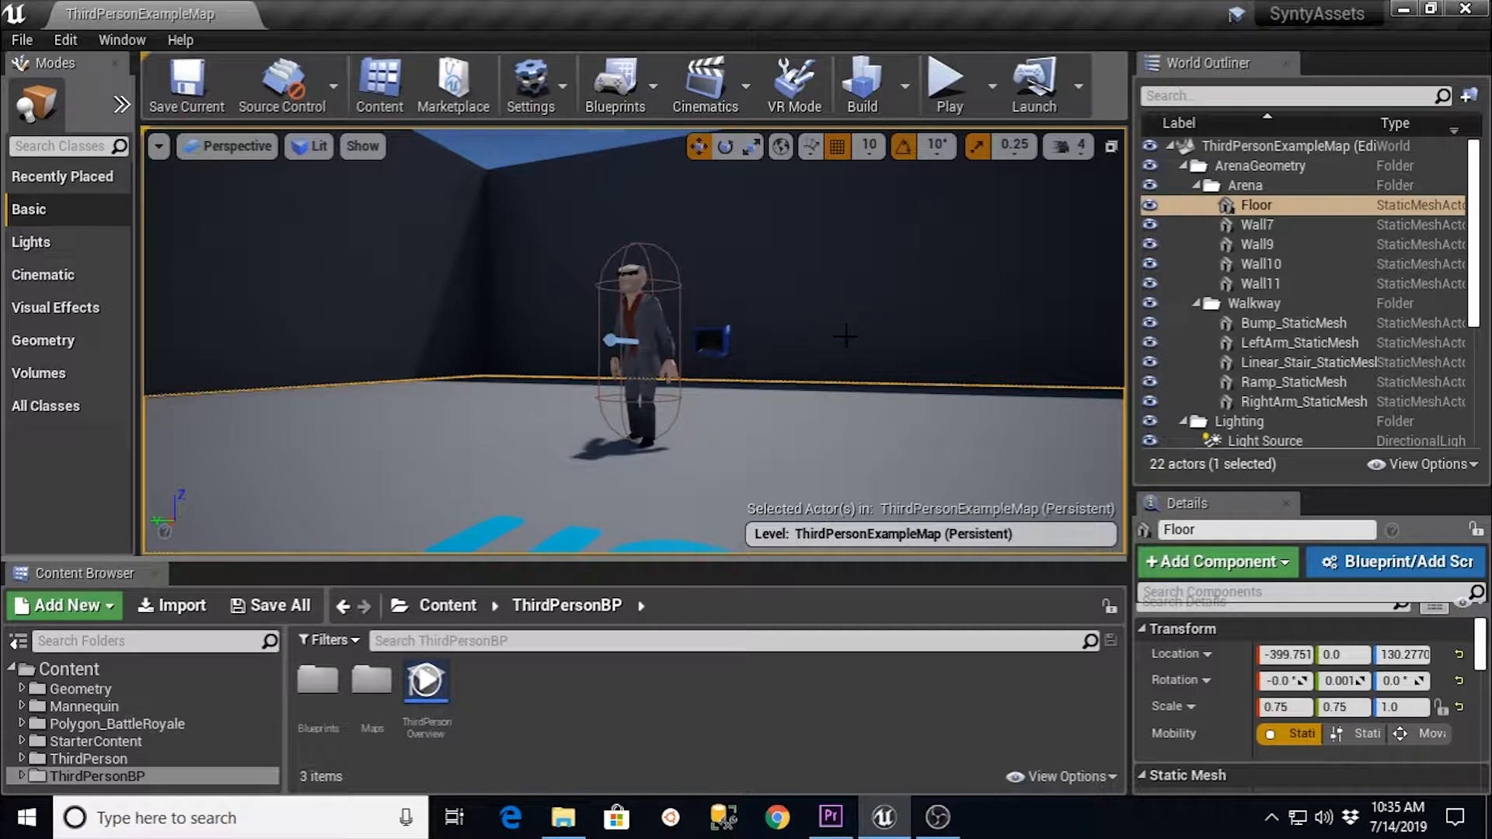
mouse_move(496, 404)
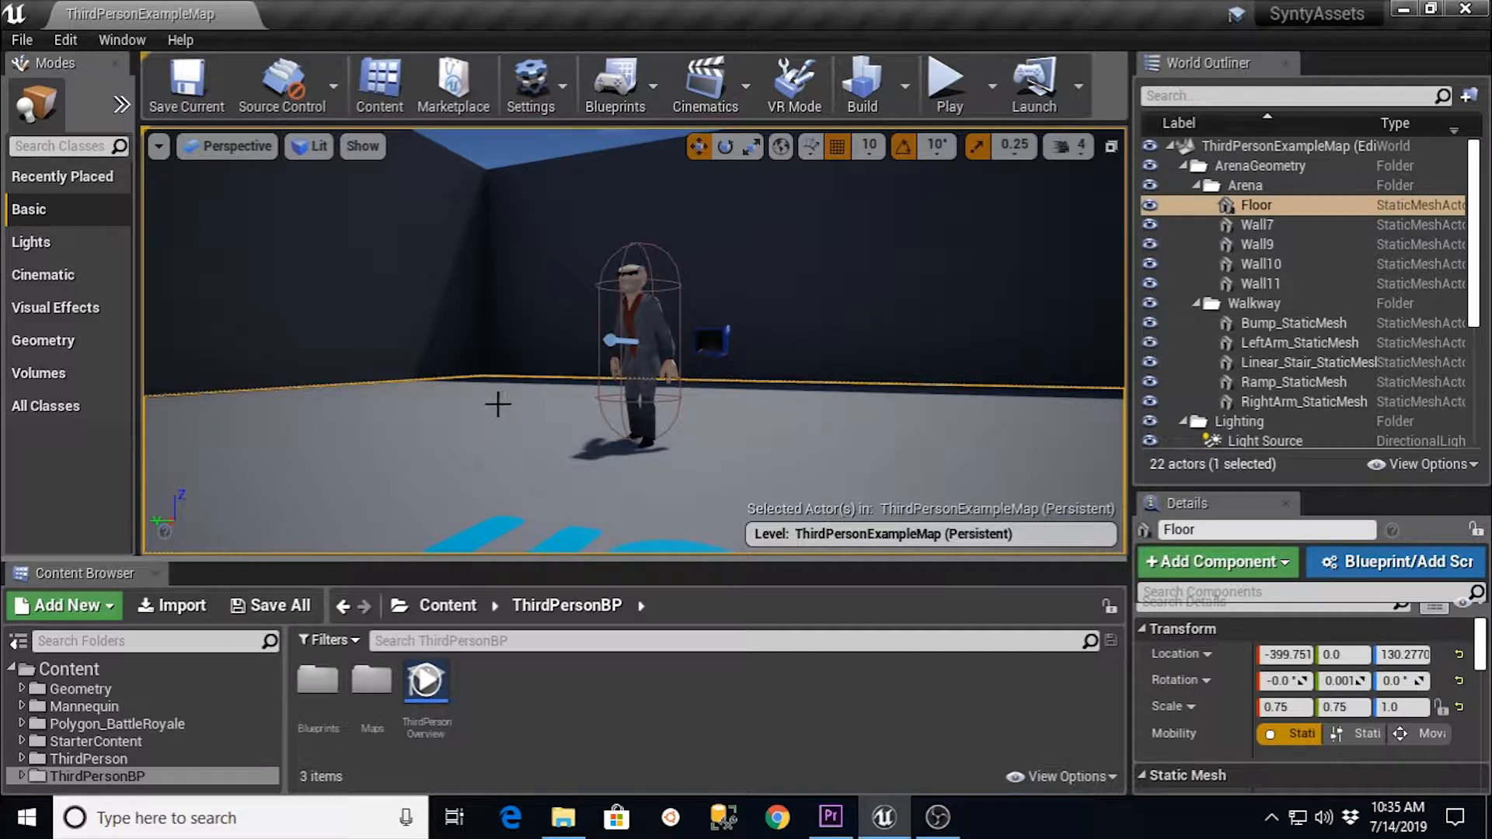
mouse_move(466, 400)
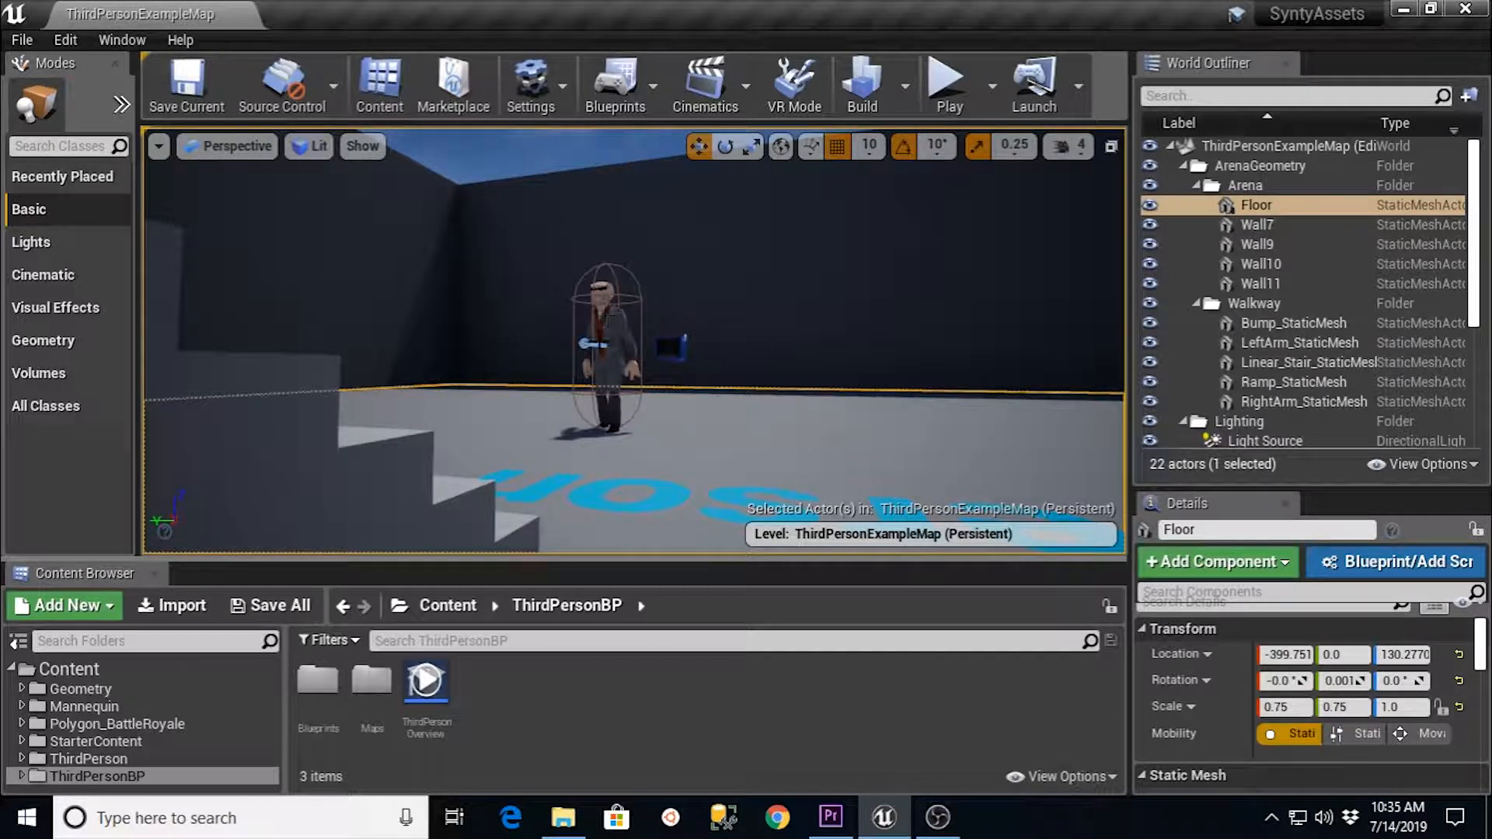
mouse_move(116, 724)
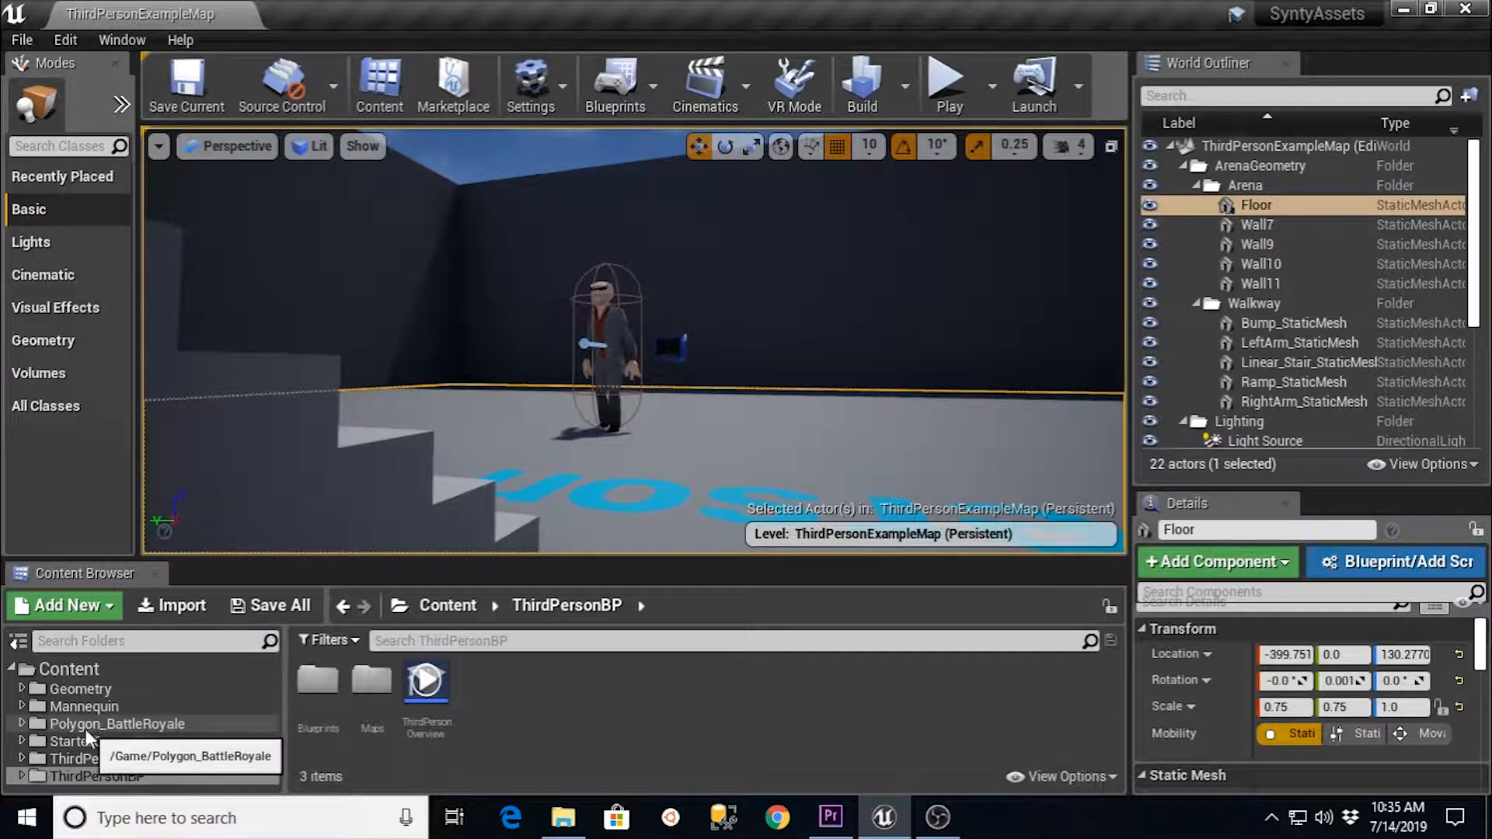
Open the Demonstration level from the Polygon_BattleRoyale Maps folder.
left_click(20, 724)
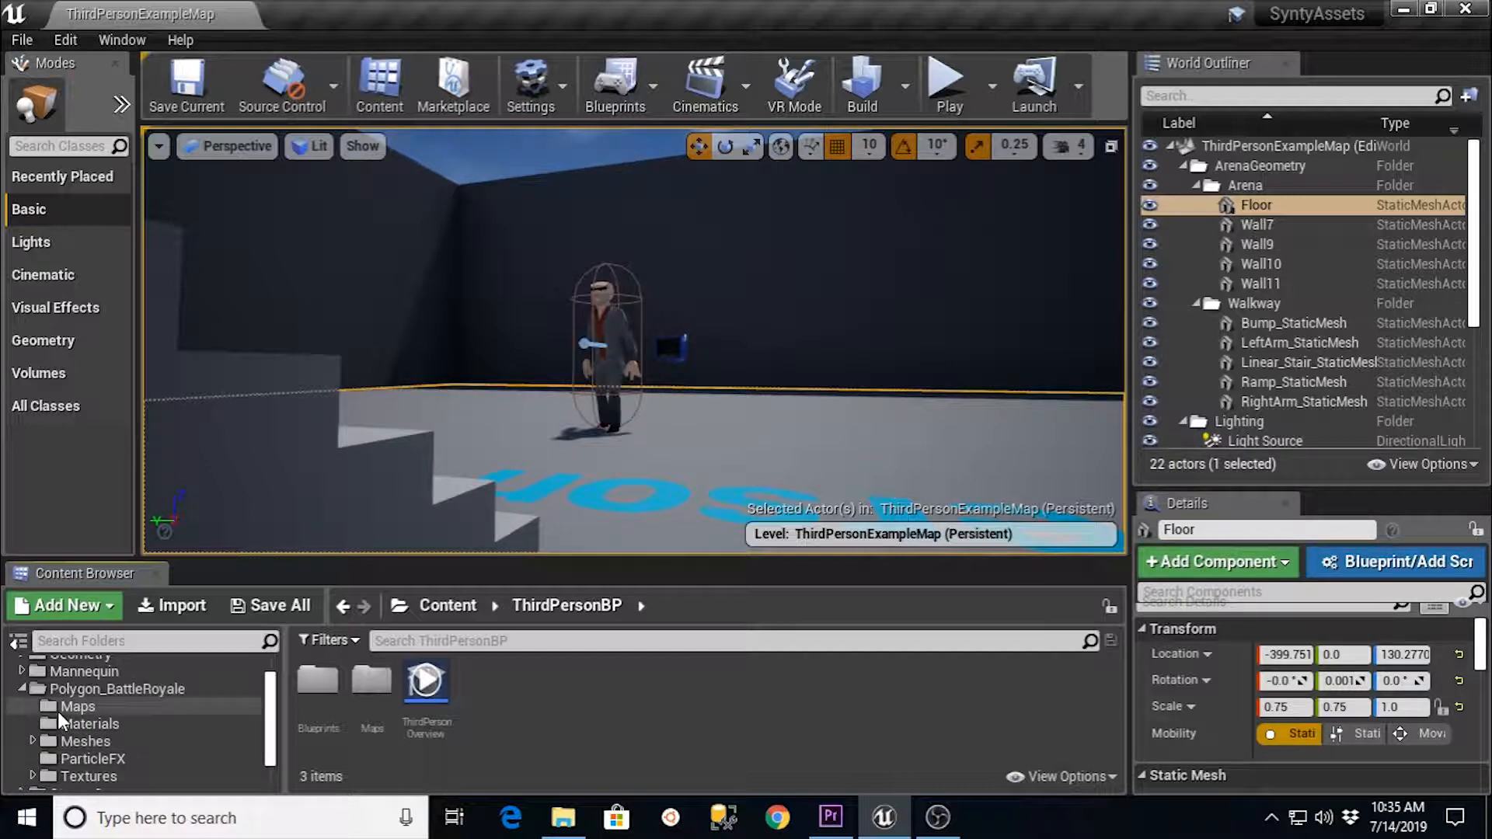
left_click(76, 706)
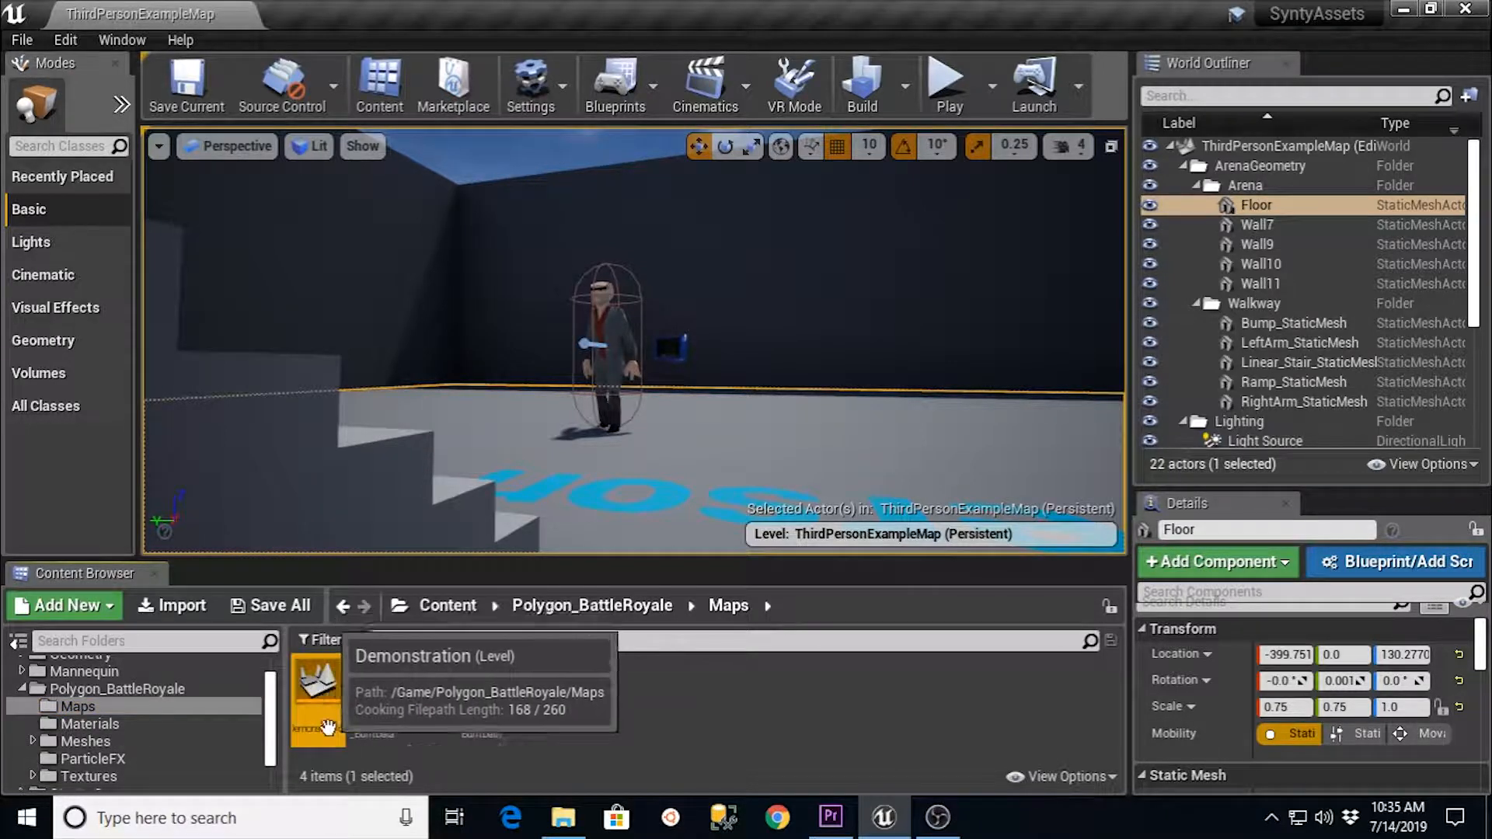
double_click(317, 689)
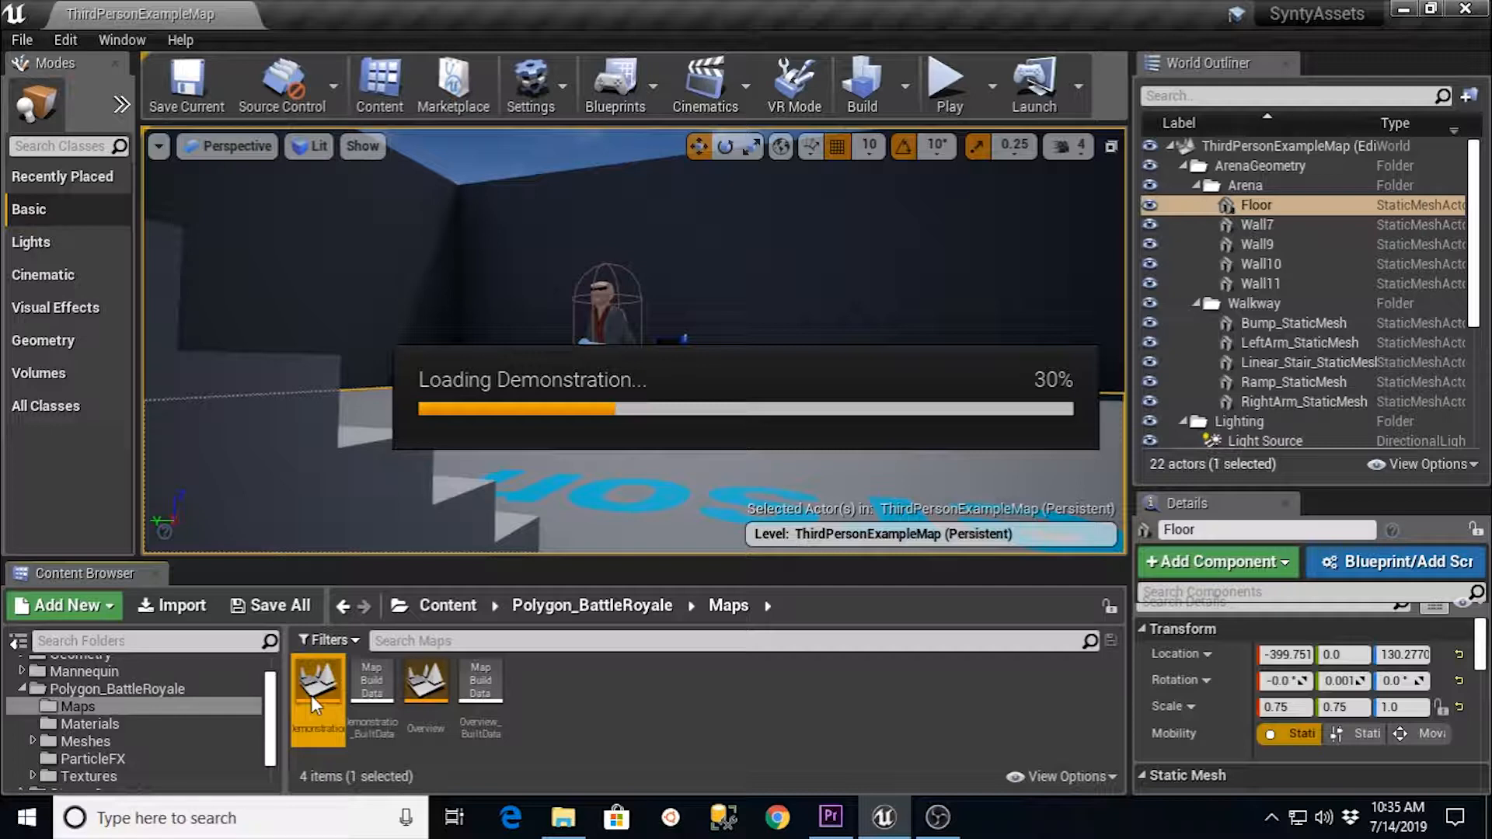
Let the Demonstration level load fully, showing the battle royale town with 1,667 actors.
double_click(317, 695)
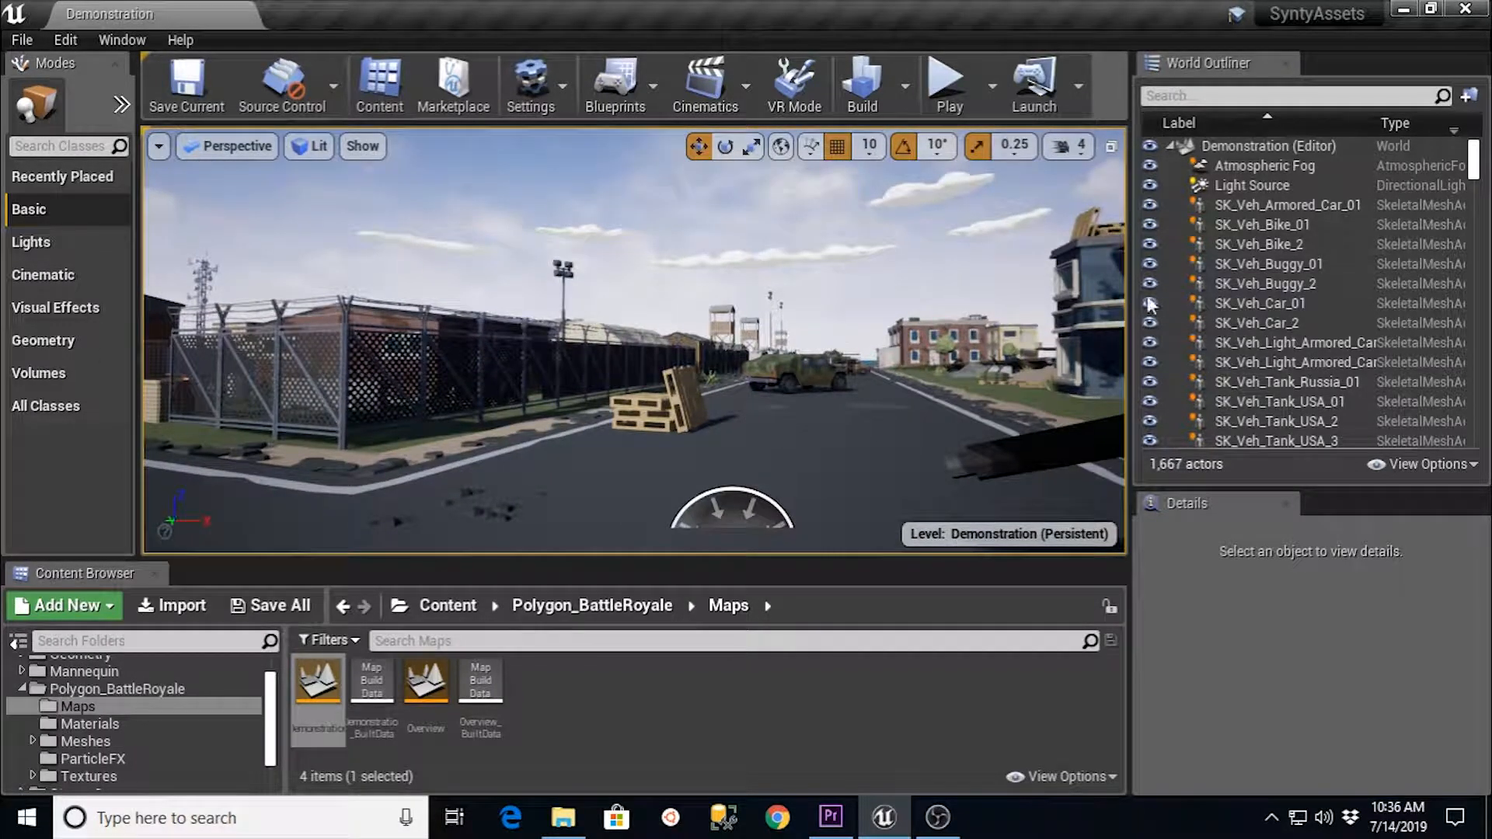
Place a Player Start on the road and raise it to height 130.
left_click(771, 448)
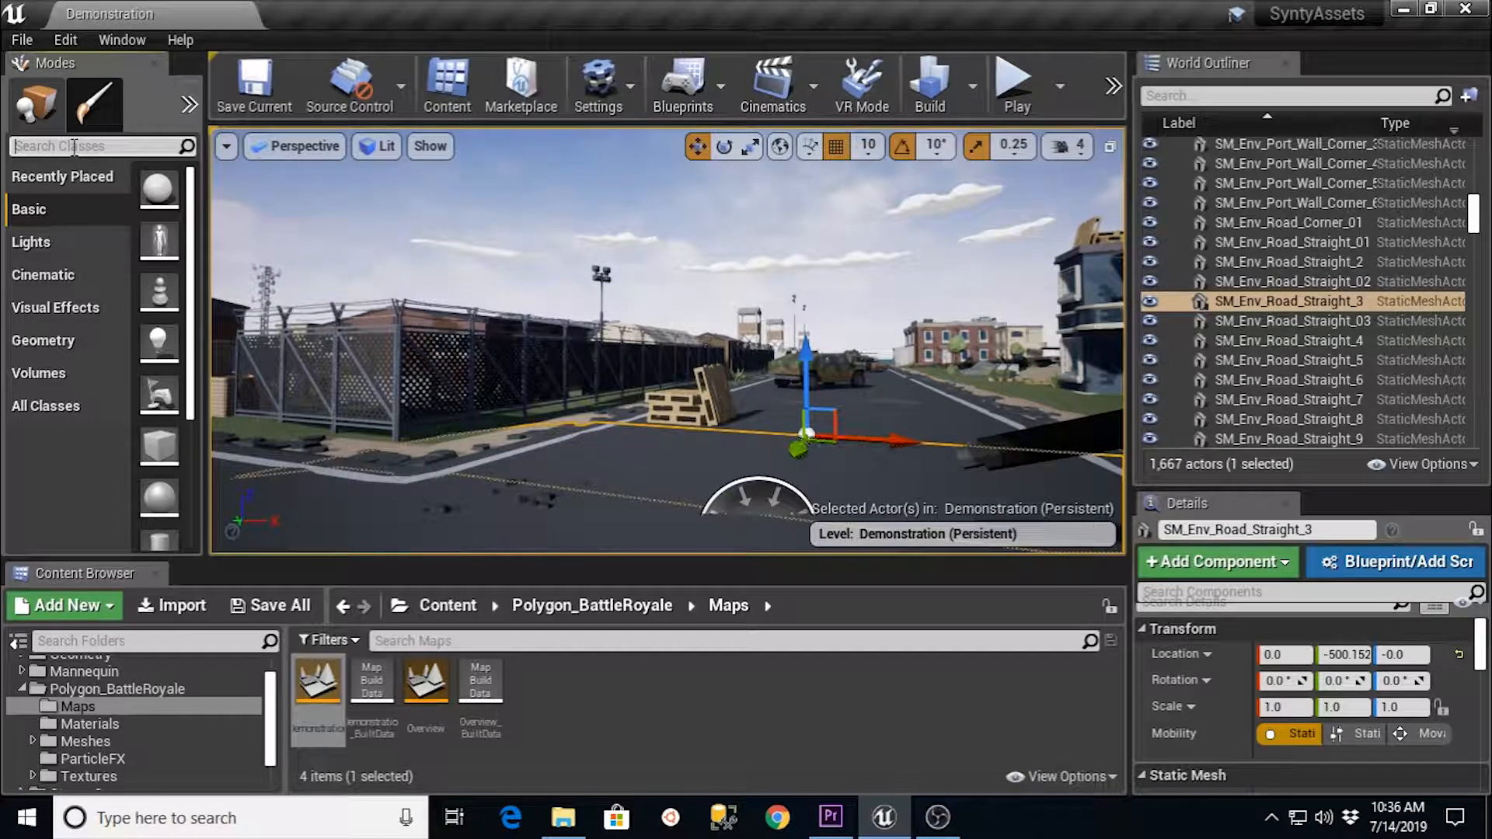
type("play")
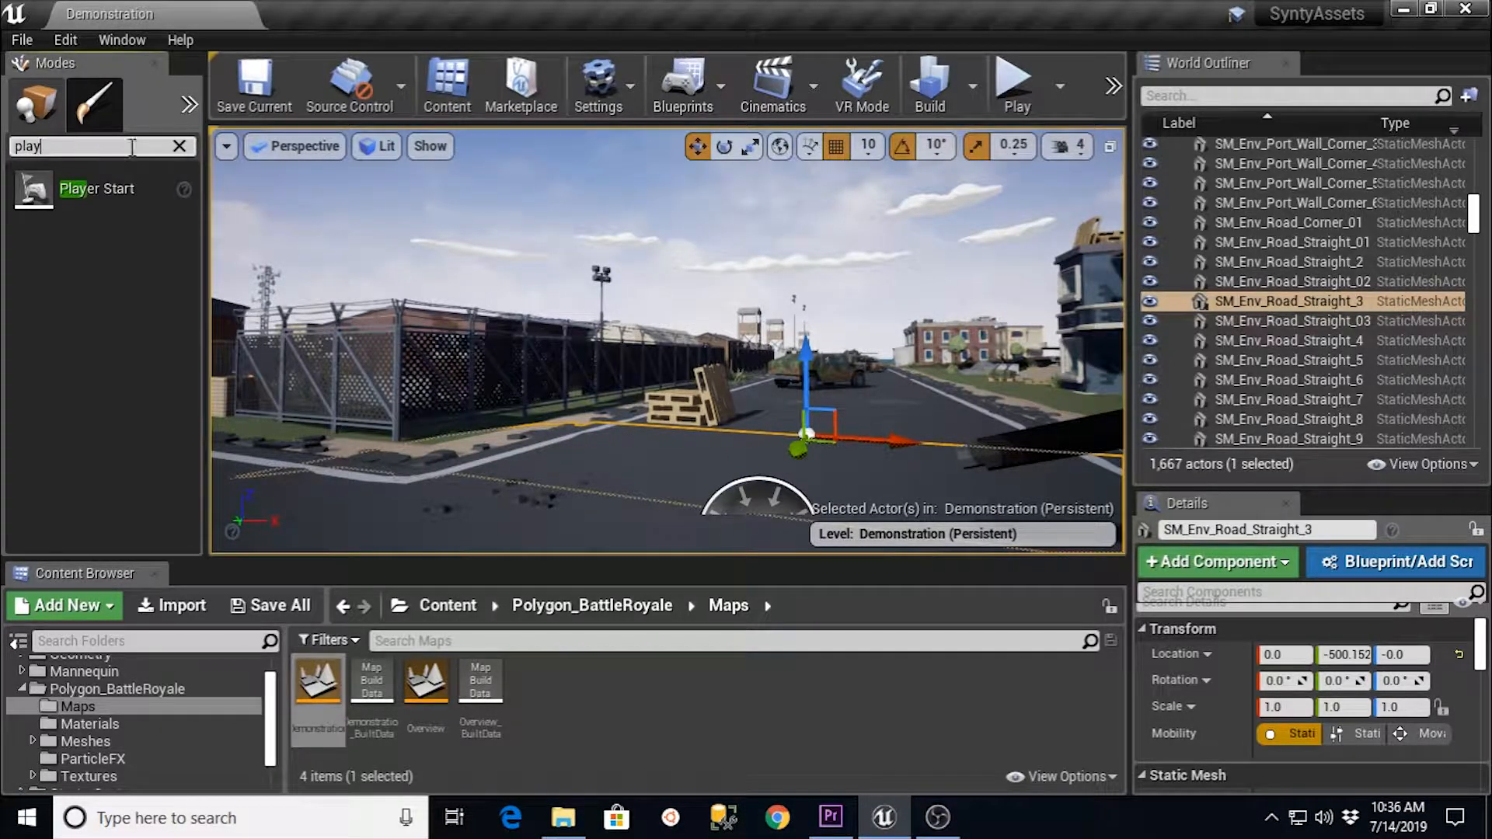
mouse_move(95, 189)
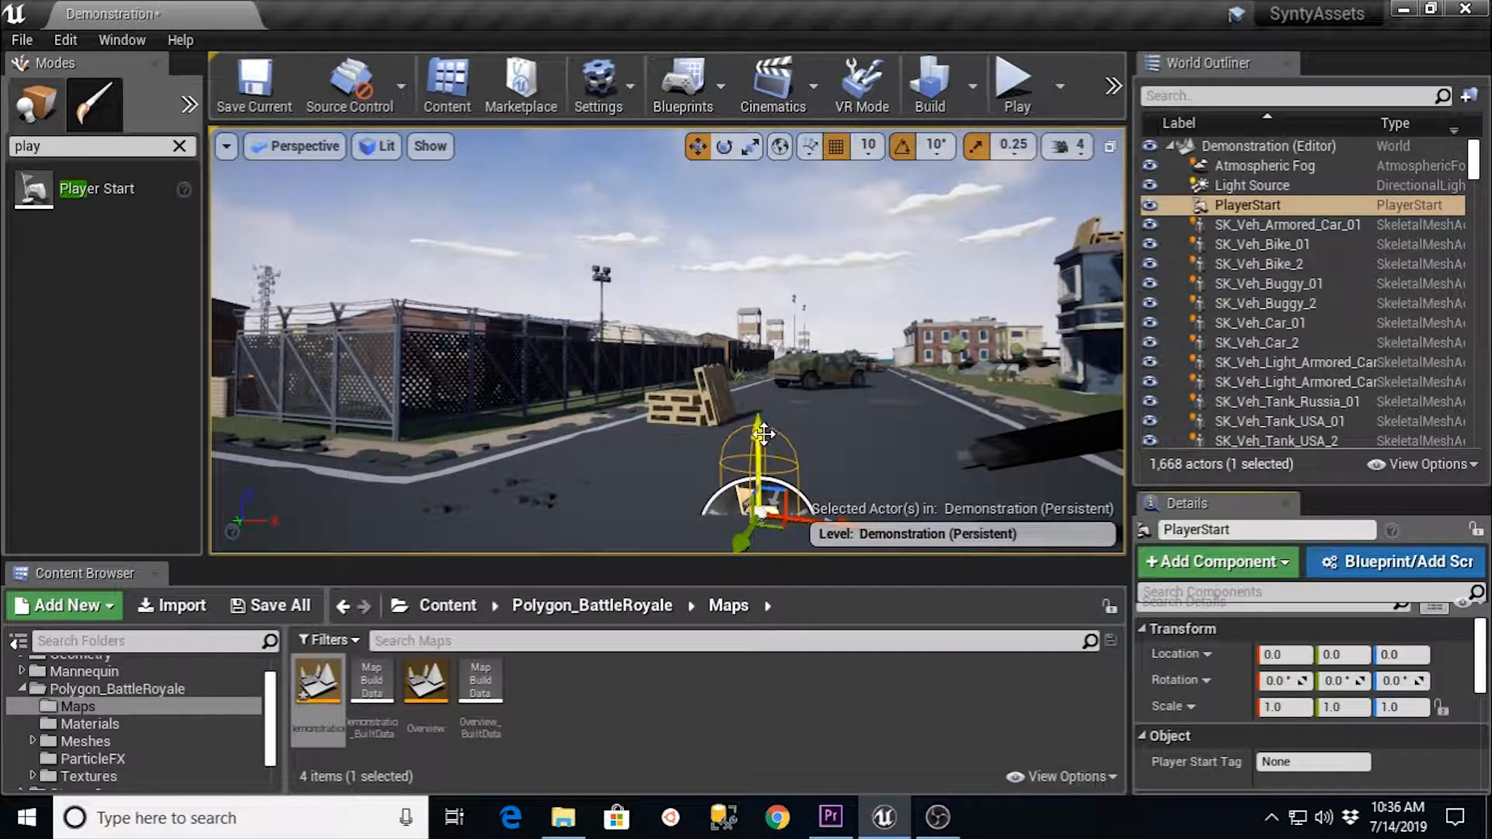
left_click_drag(765, 434, 752, 390)
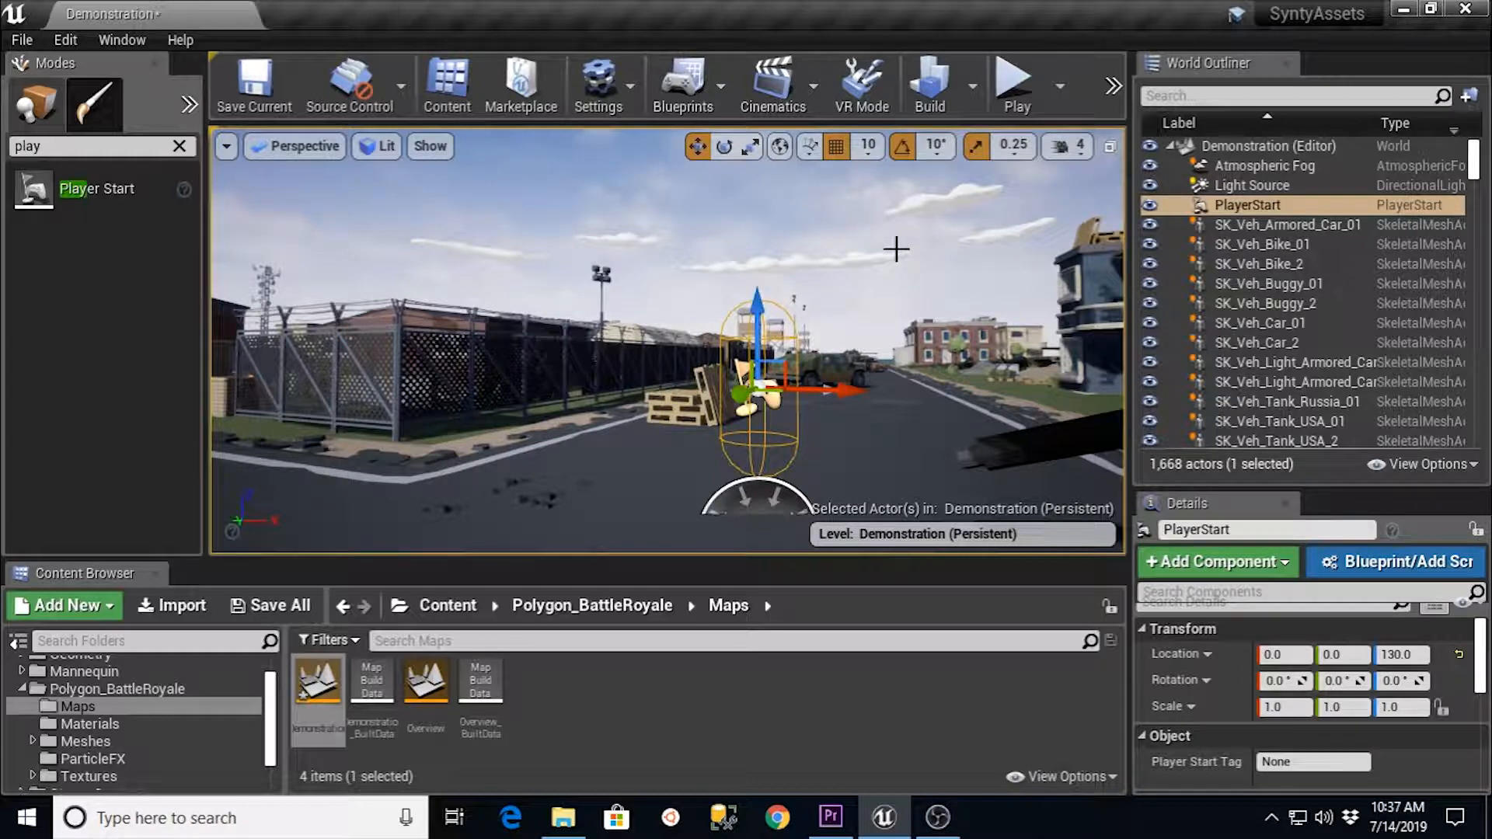
left_click(253, 85)
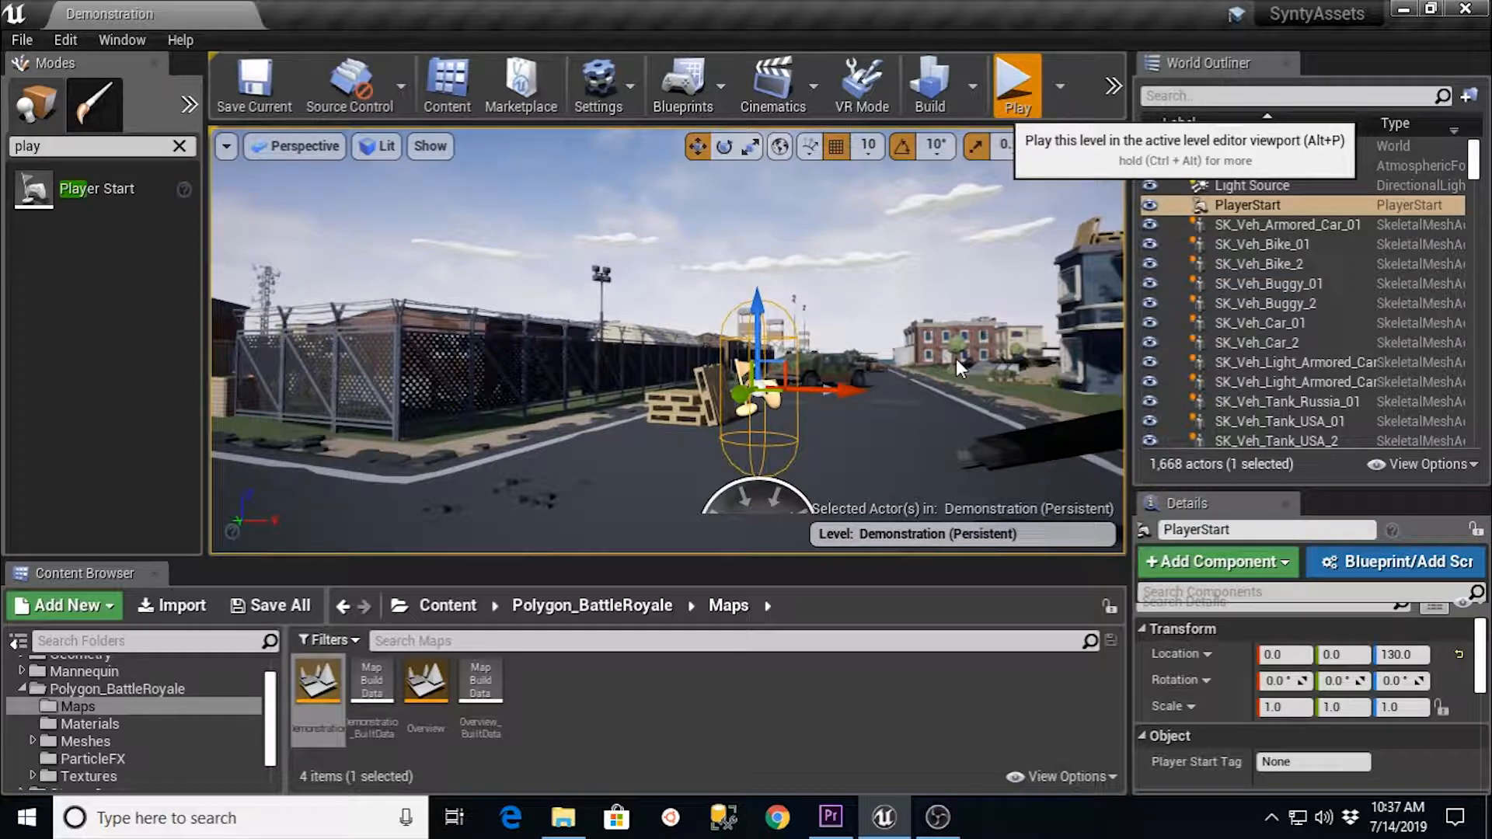
Playtest the level, walking the mannequin around the town, then resume editing.
left_click(1015, 84)
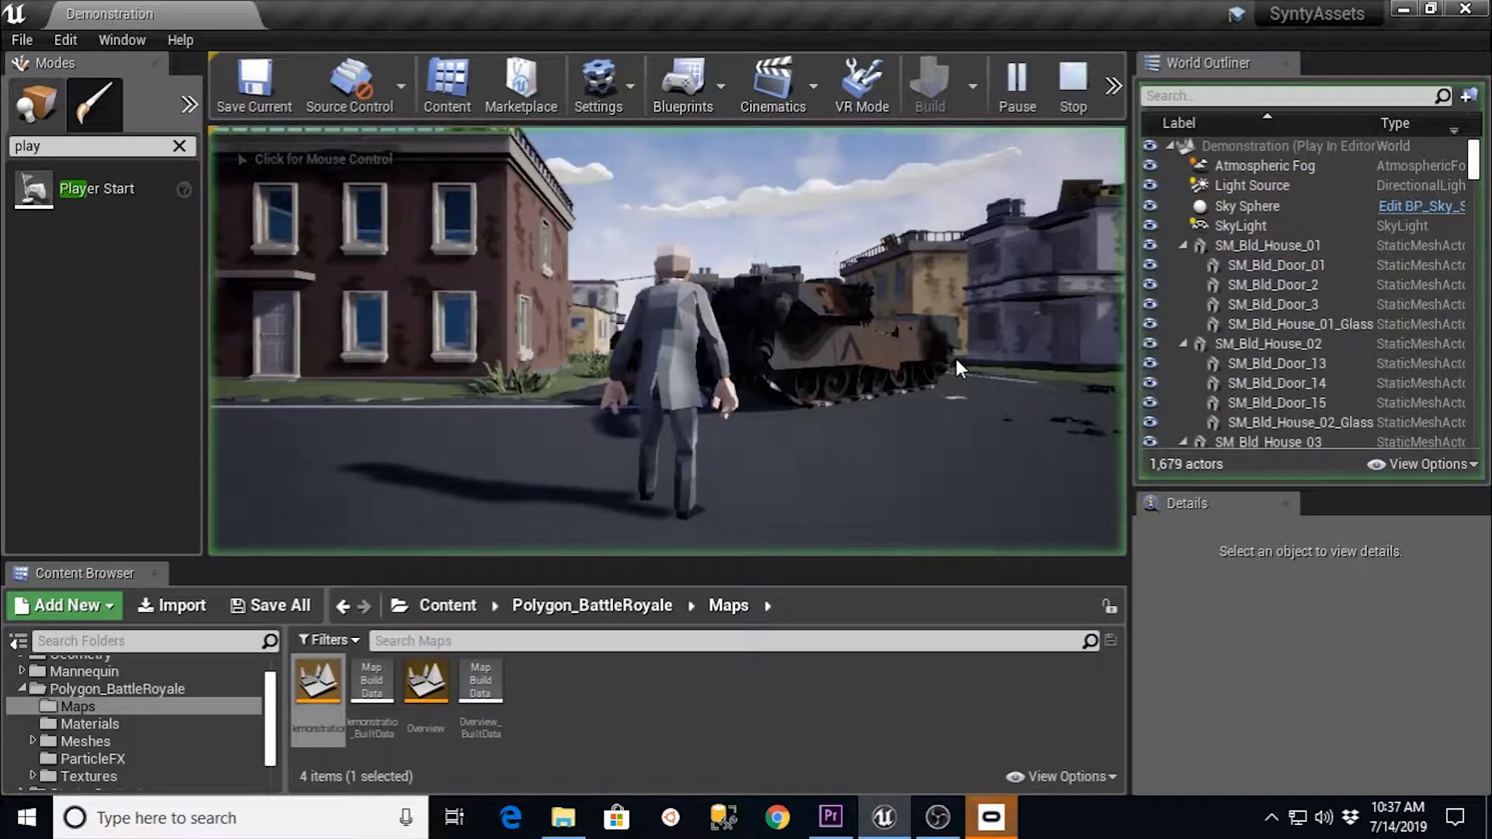
left_click(667, 342)
type("play")
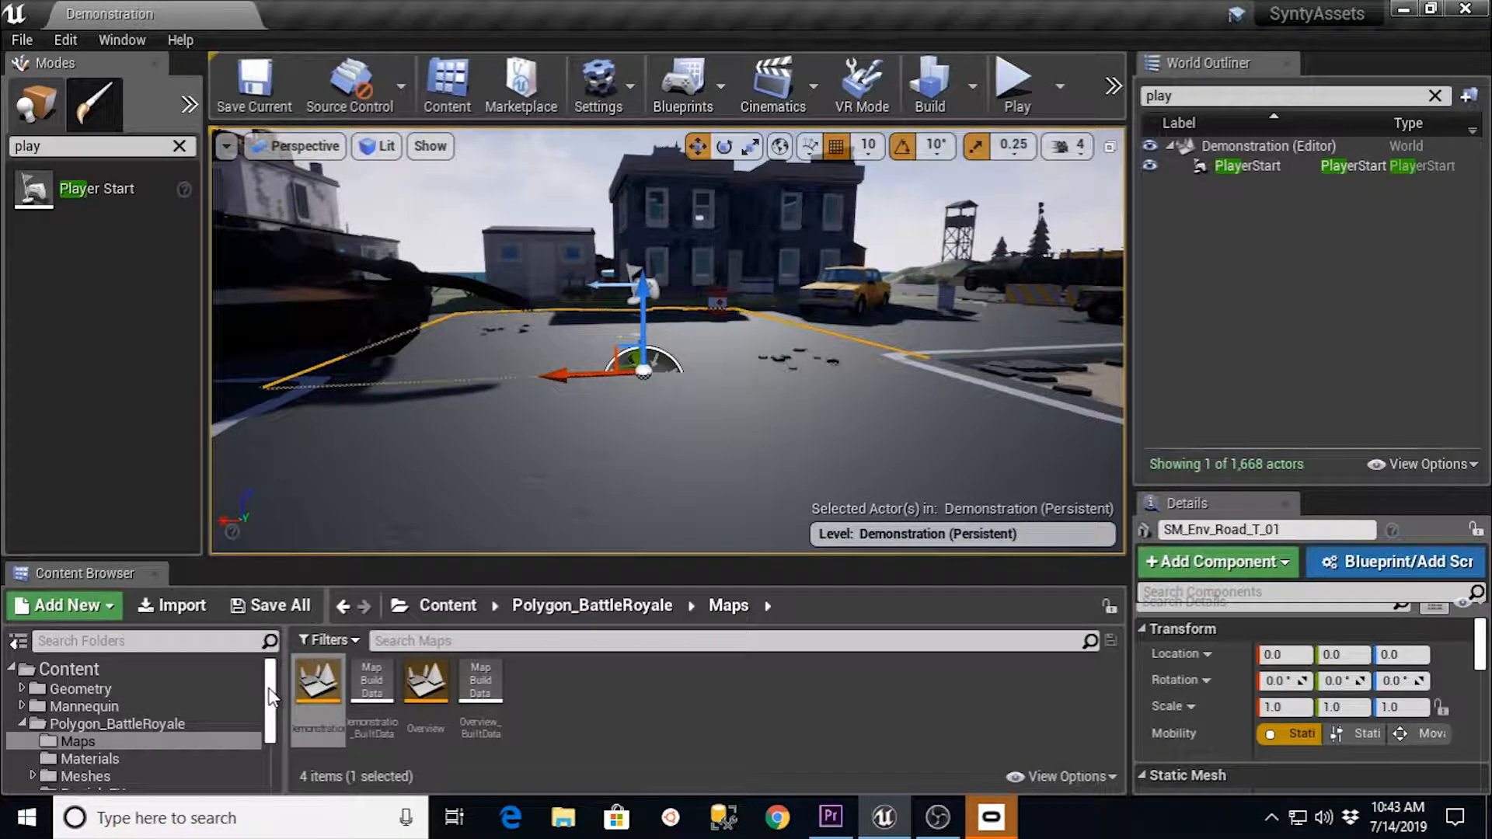
Open ThirdPersonCharacter from ThirdPersonBP > Blueprints and show its viewport preview.
left_click(75, 748)
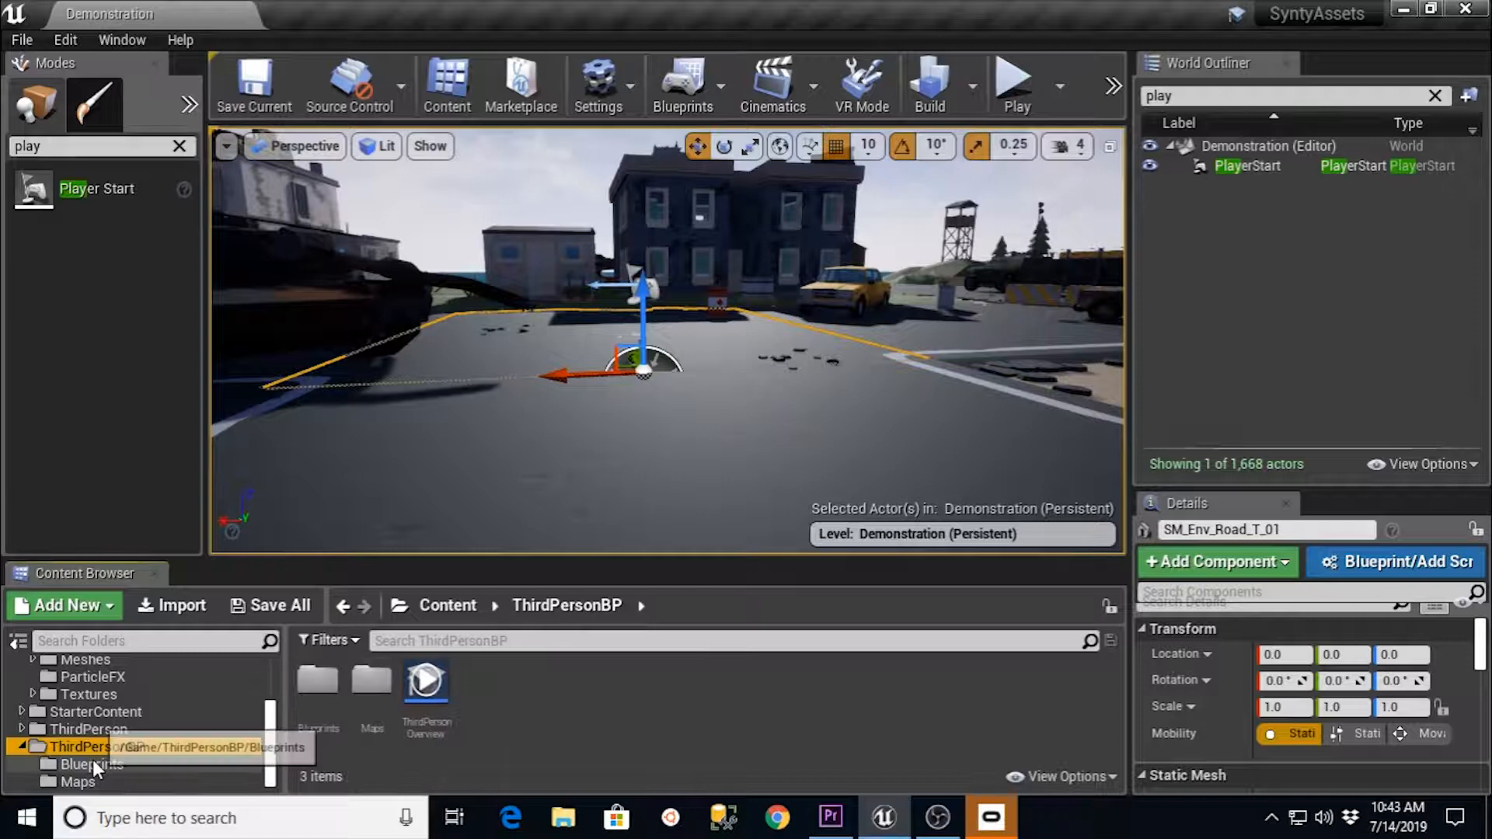
left_click(91, 765)
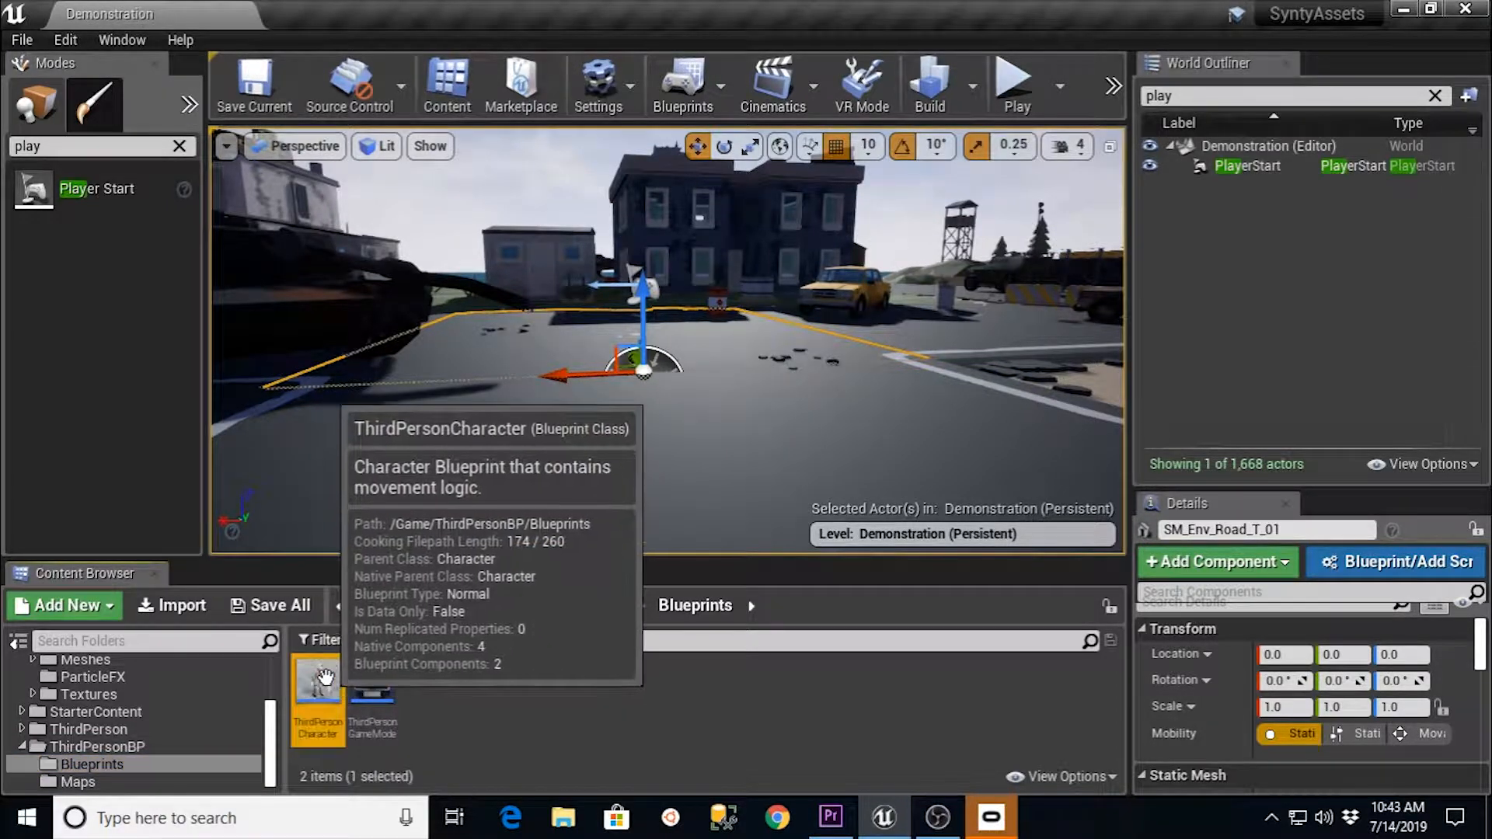
double_click(317, 695)
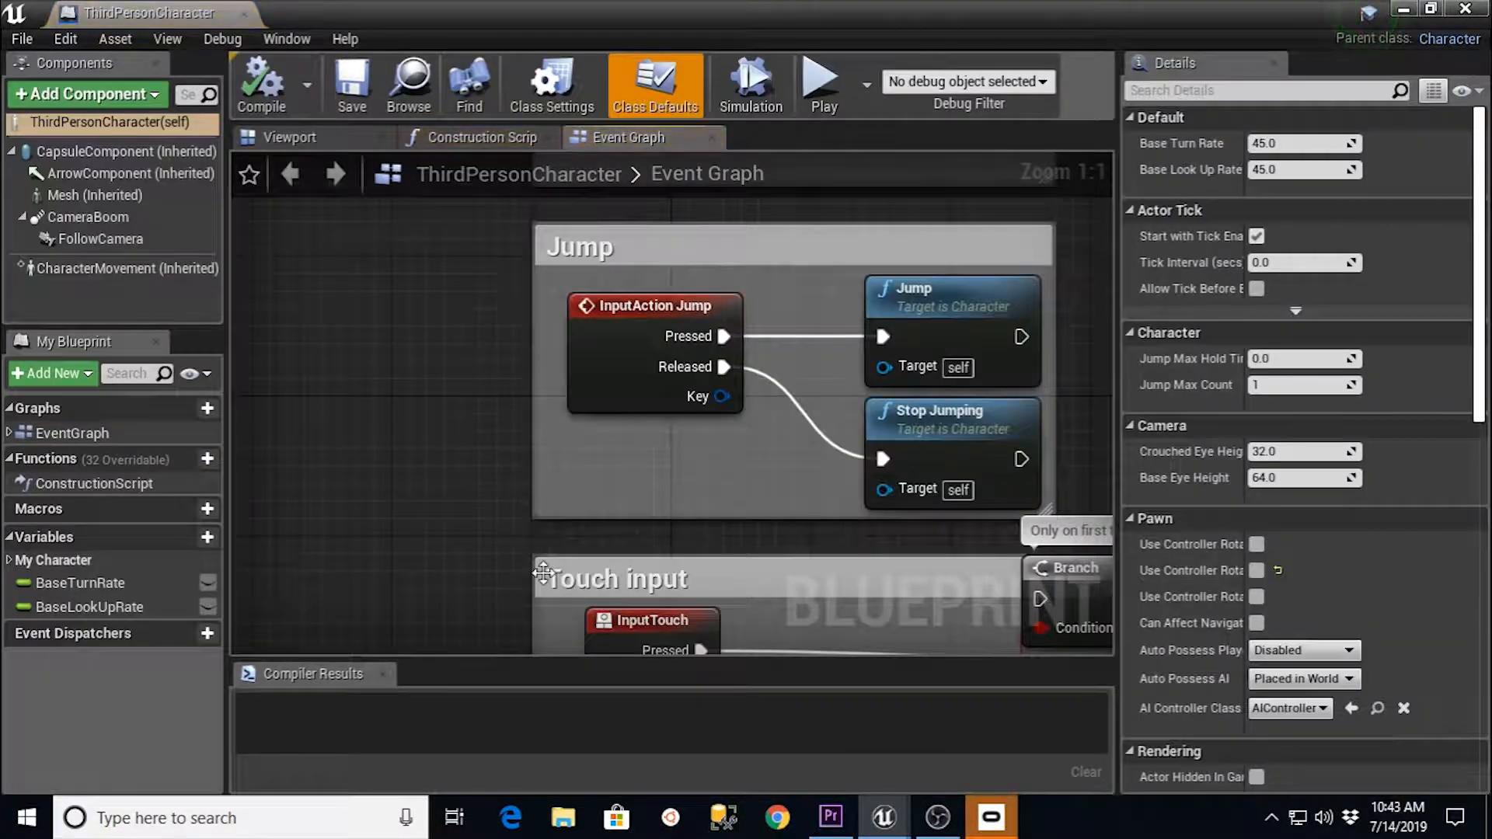
left_click(289, 137)
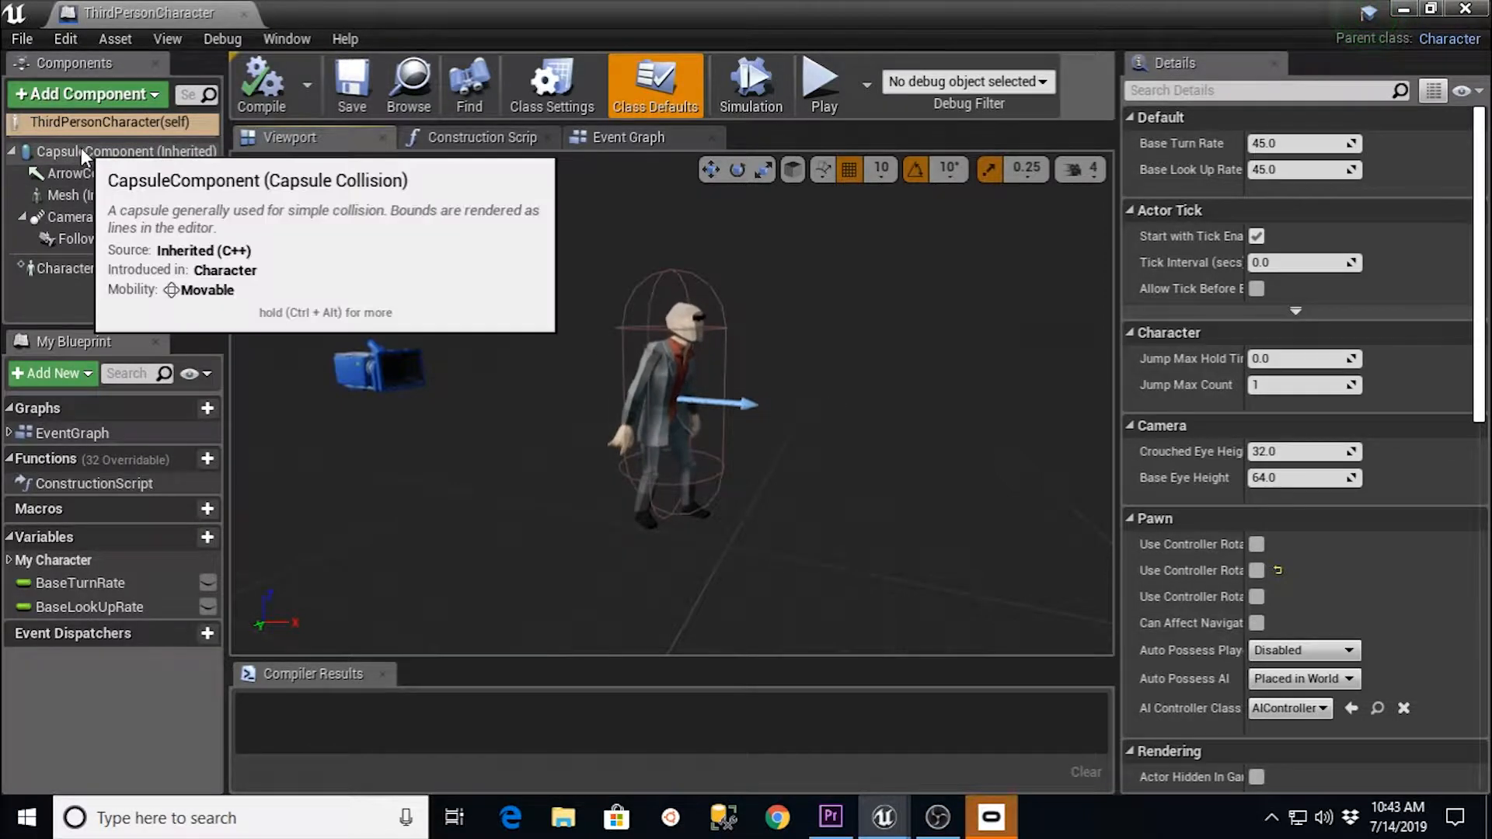
Scale the CapsuleComponent to 0.8 on all axes, then select CharacterMovement.
left_click(124, 151)
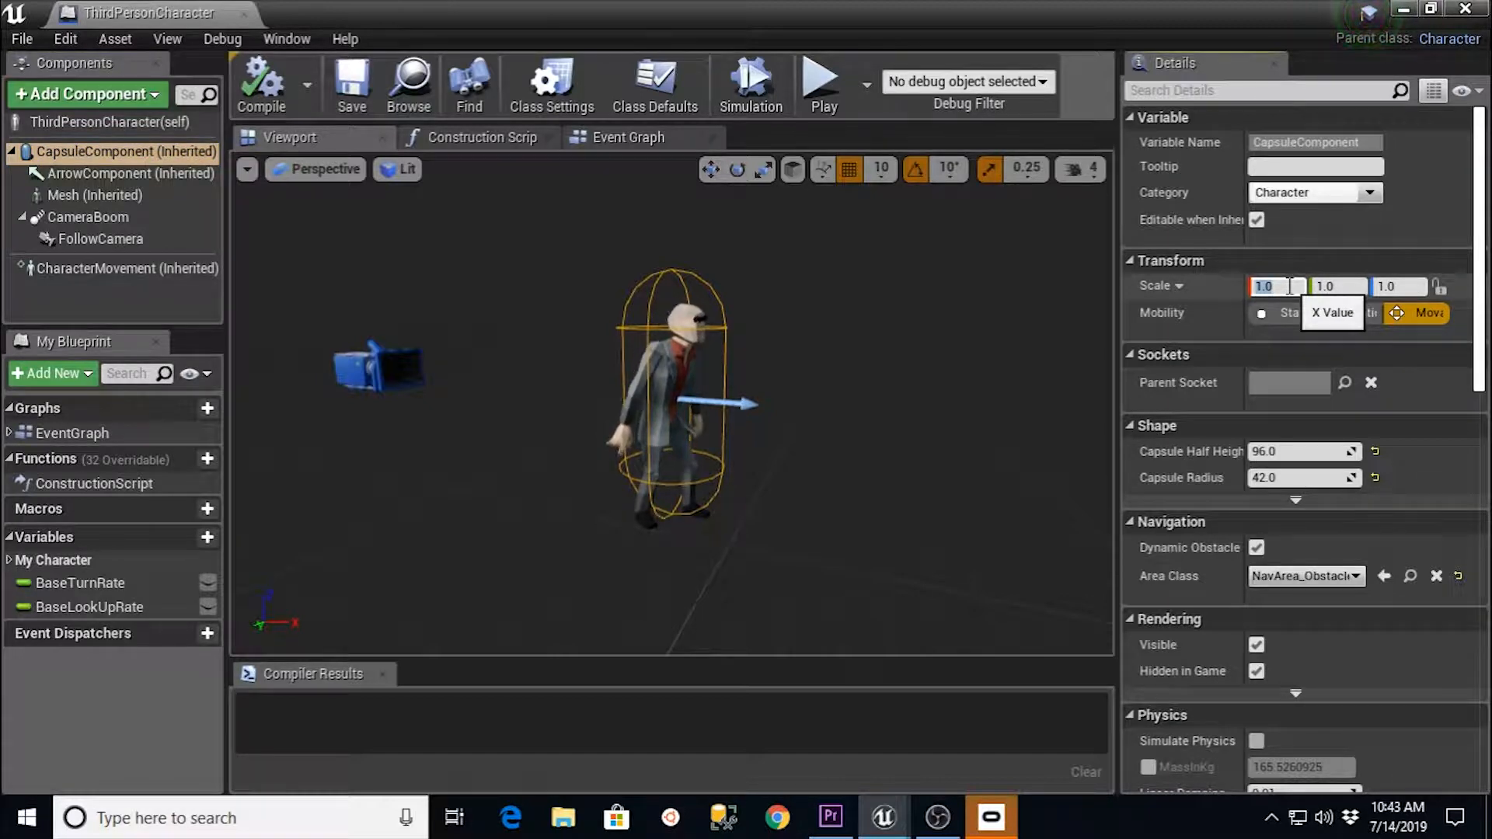
type("0.8")
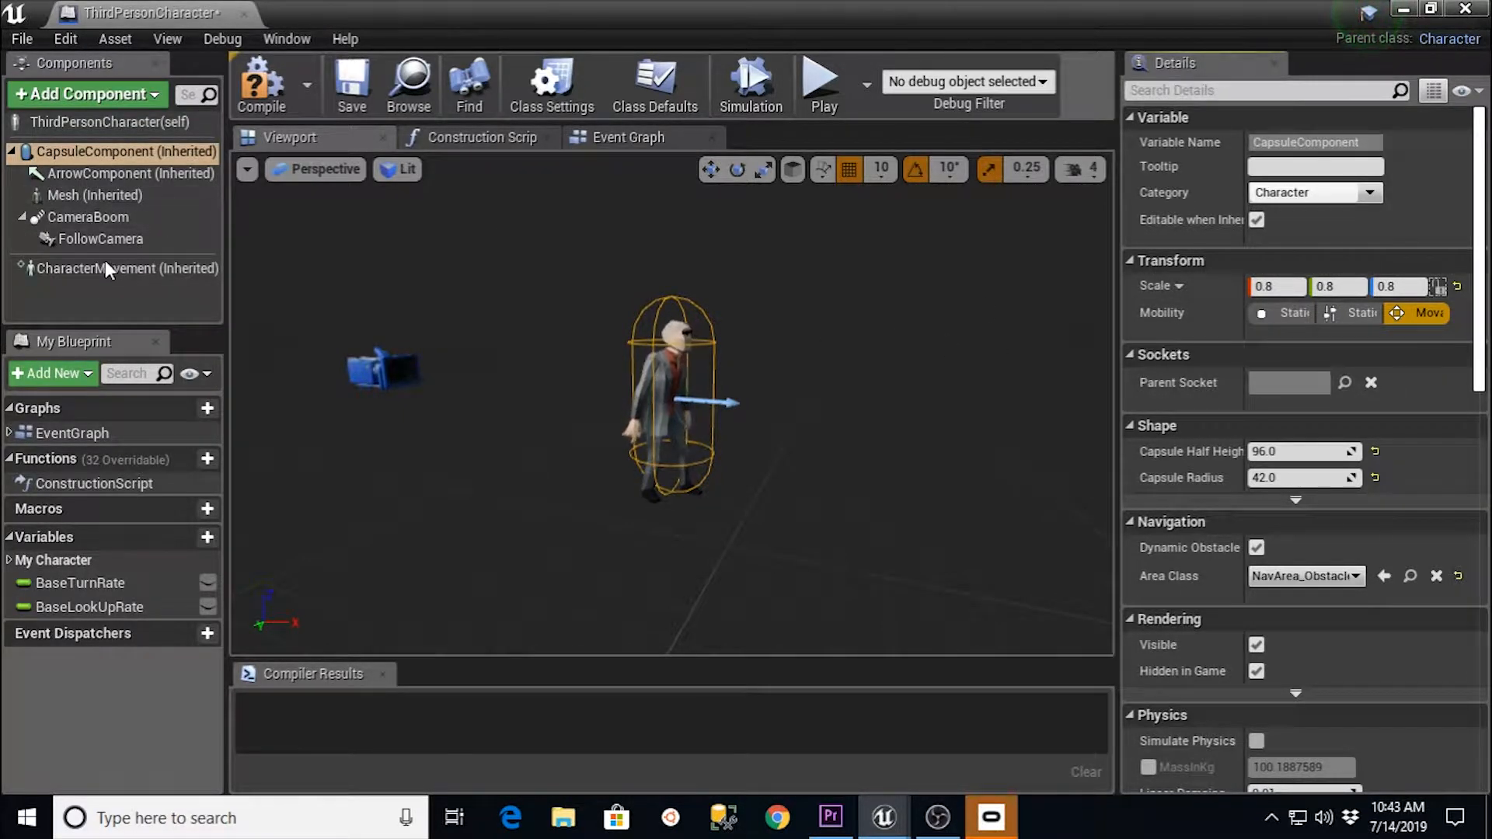
left_click(127, 268)
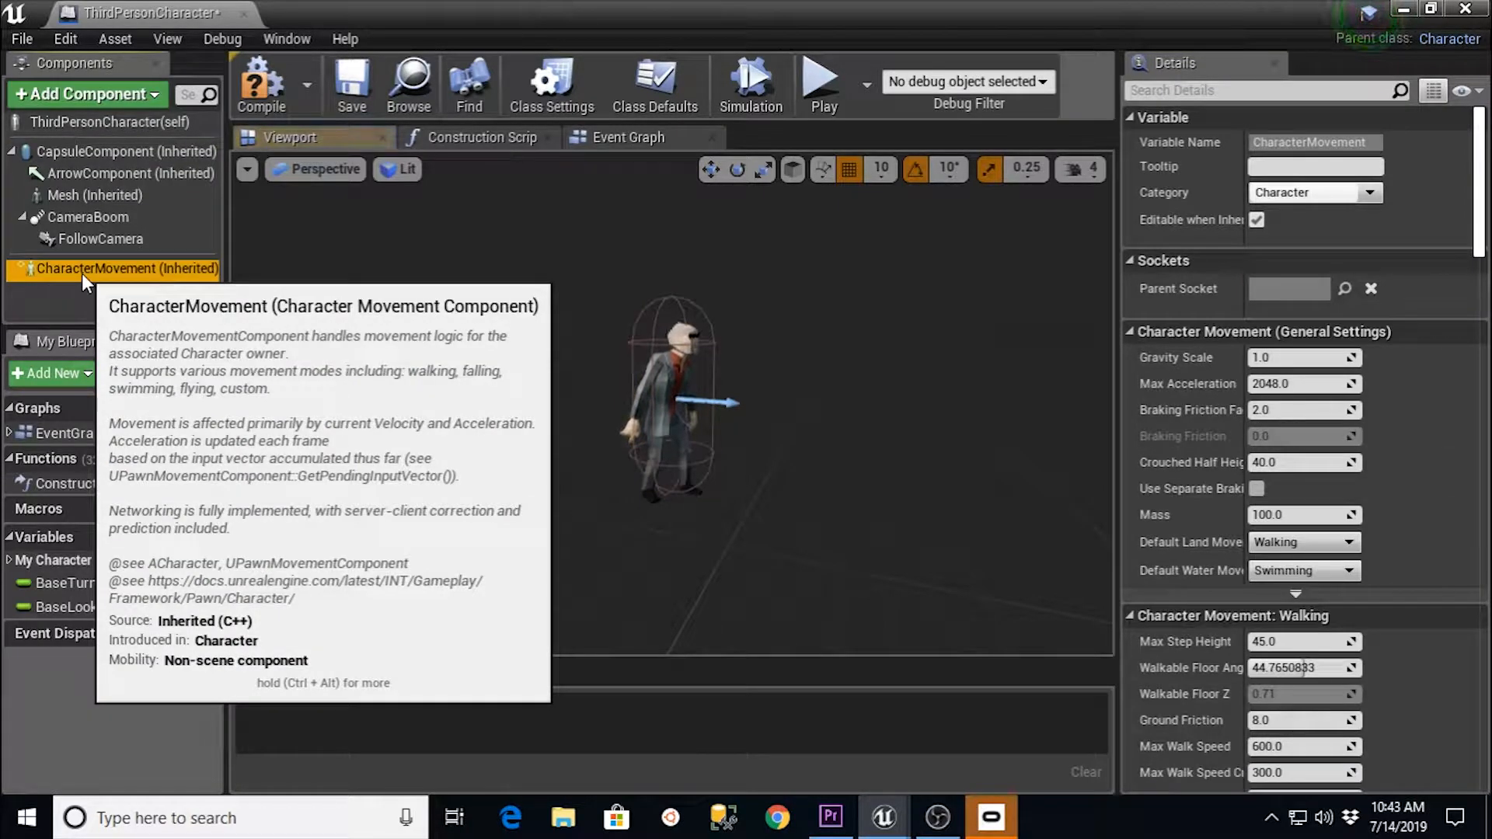
Check Jump Z Velocity 300 under Jumping / Falling, then return to the Demonstration level.
scroll("down", 3)
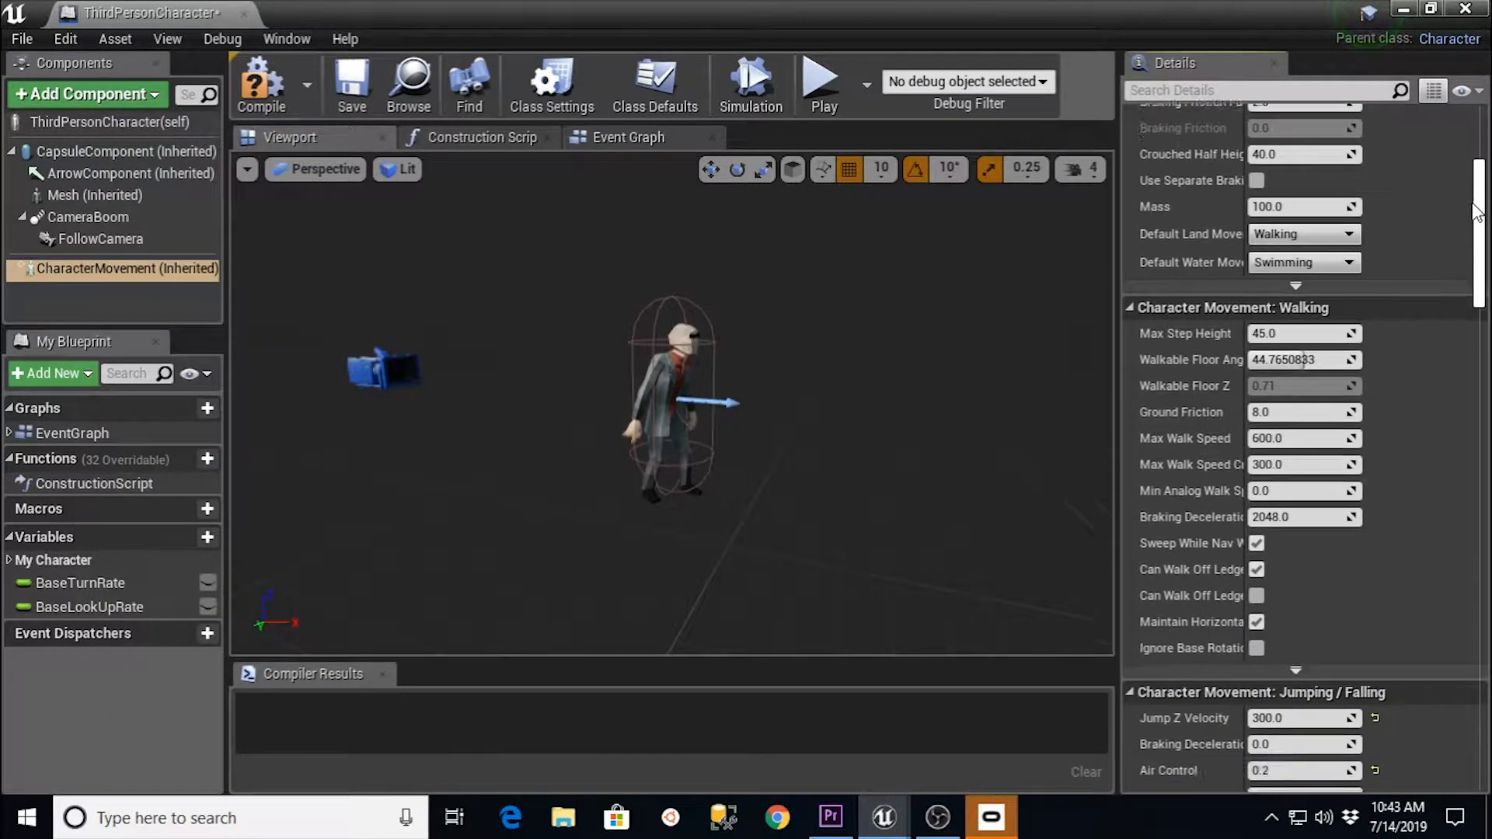
scroll("down", 3)
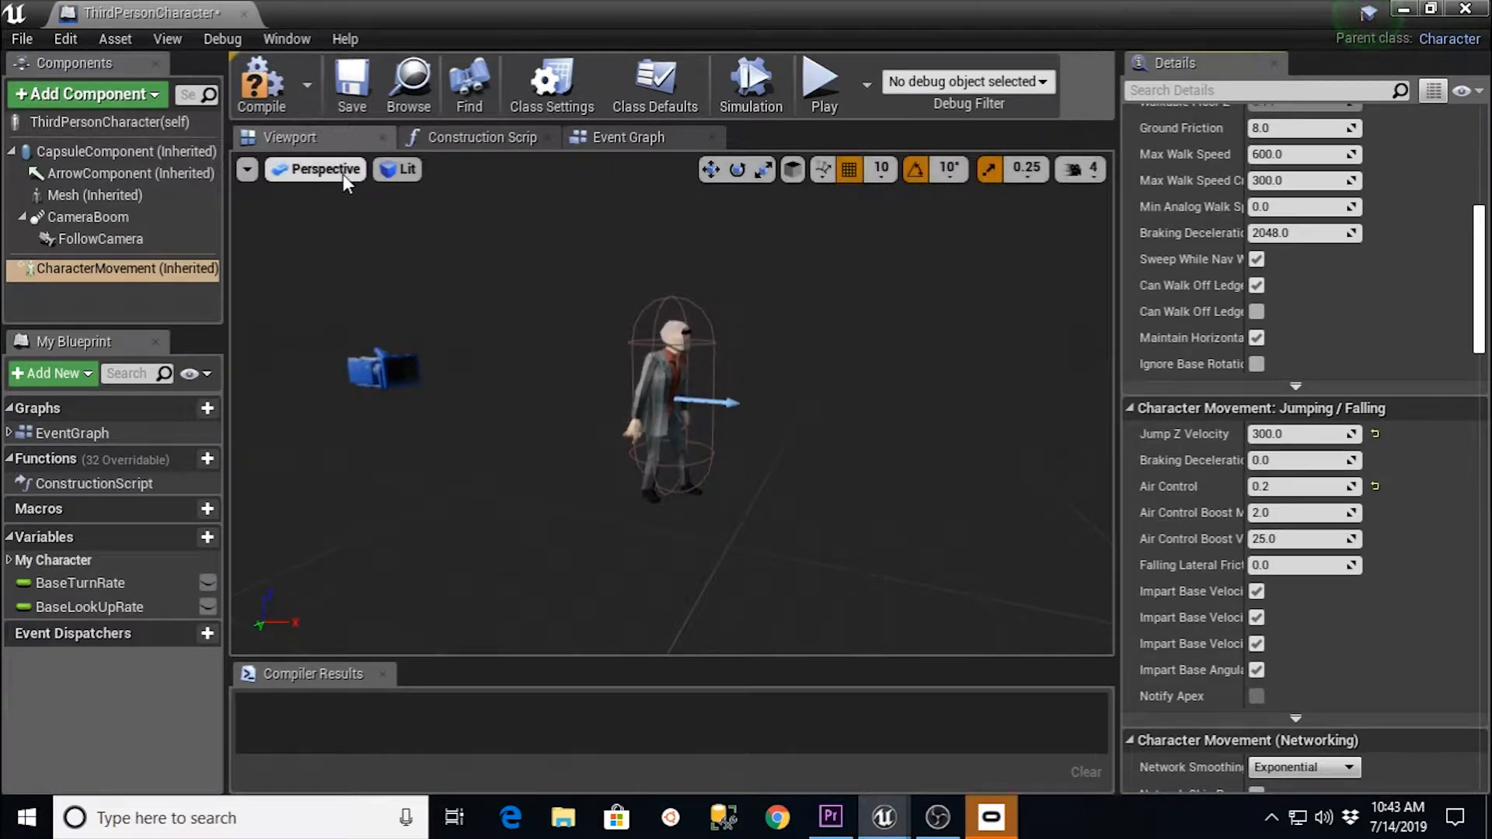
left_click(351, 83)
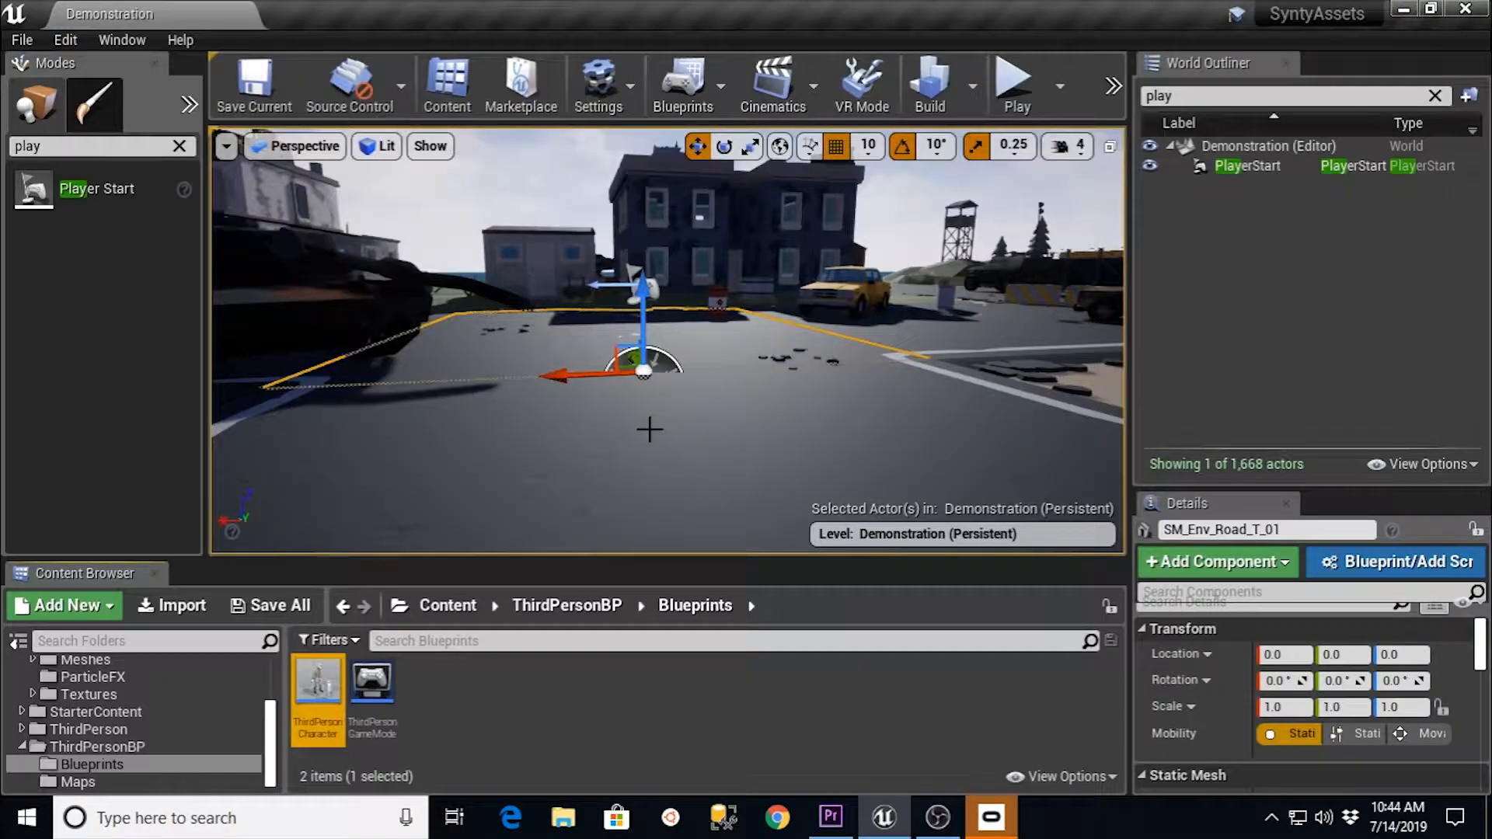
Playtest the level with the smaller, lower-jumping character and end the session.
left_click(1015, 78)
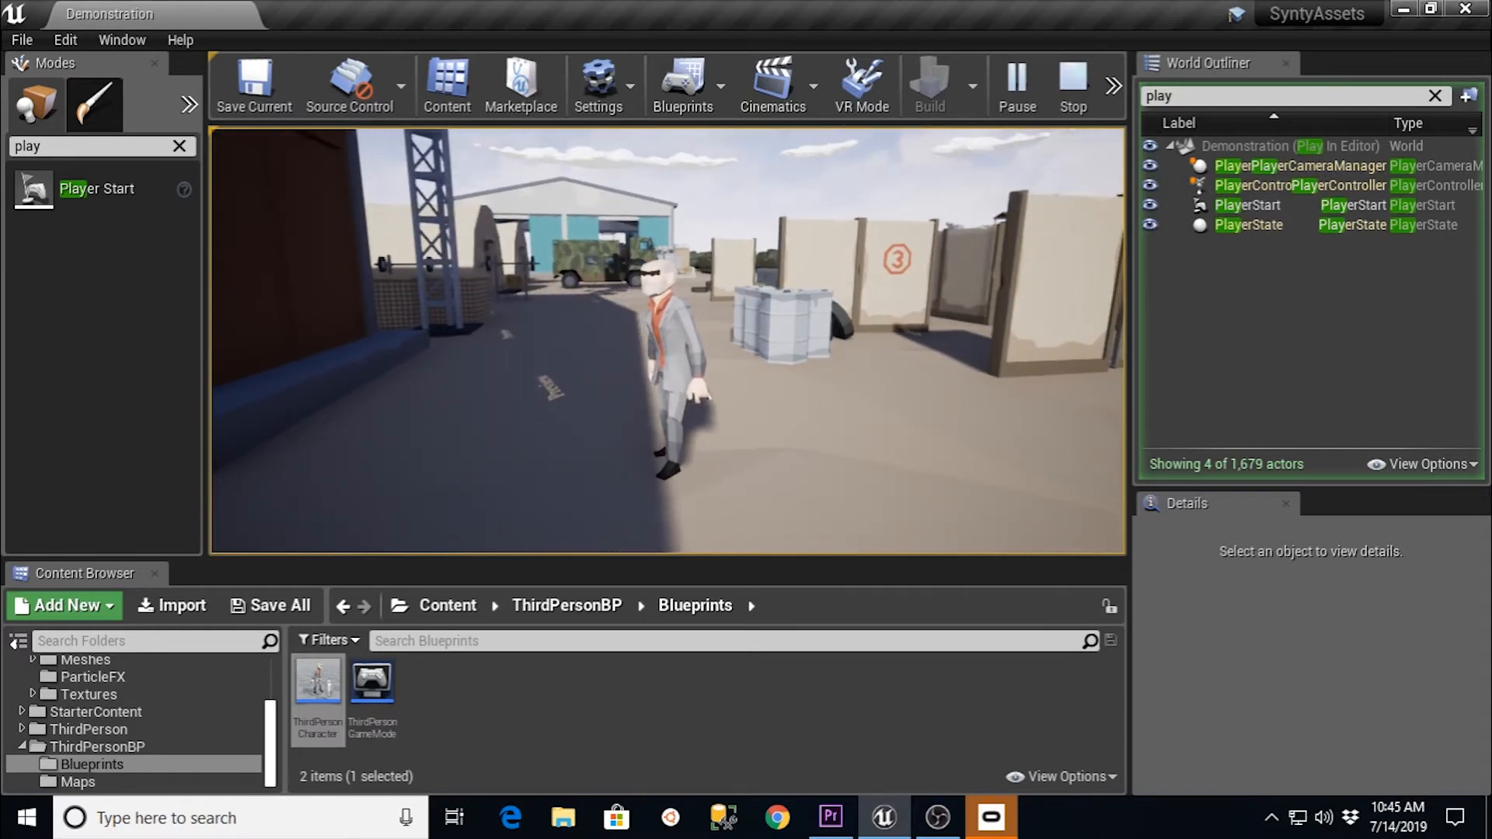
left_click(1071, 84)
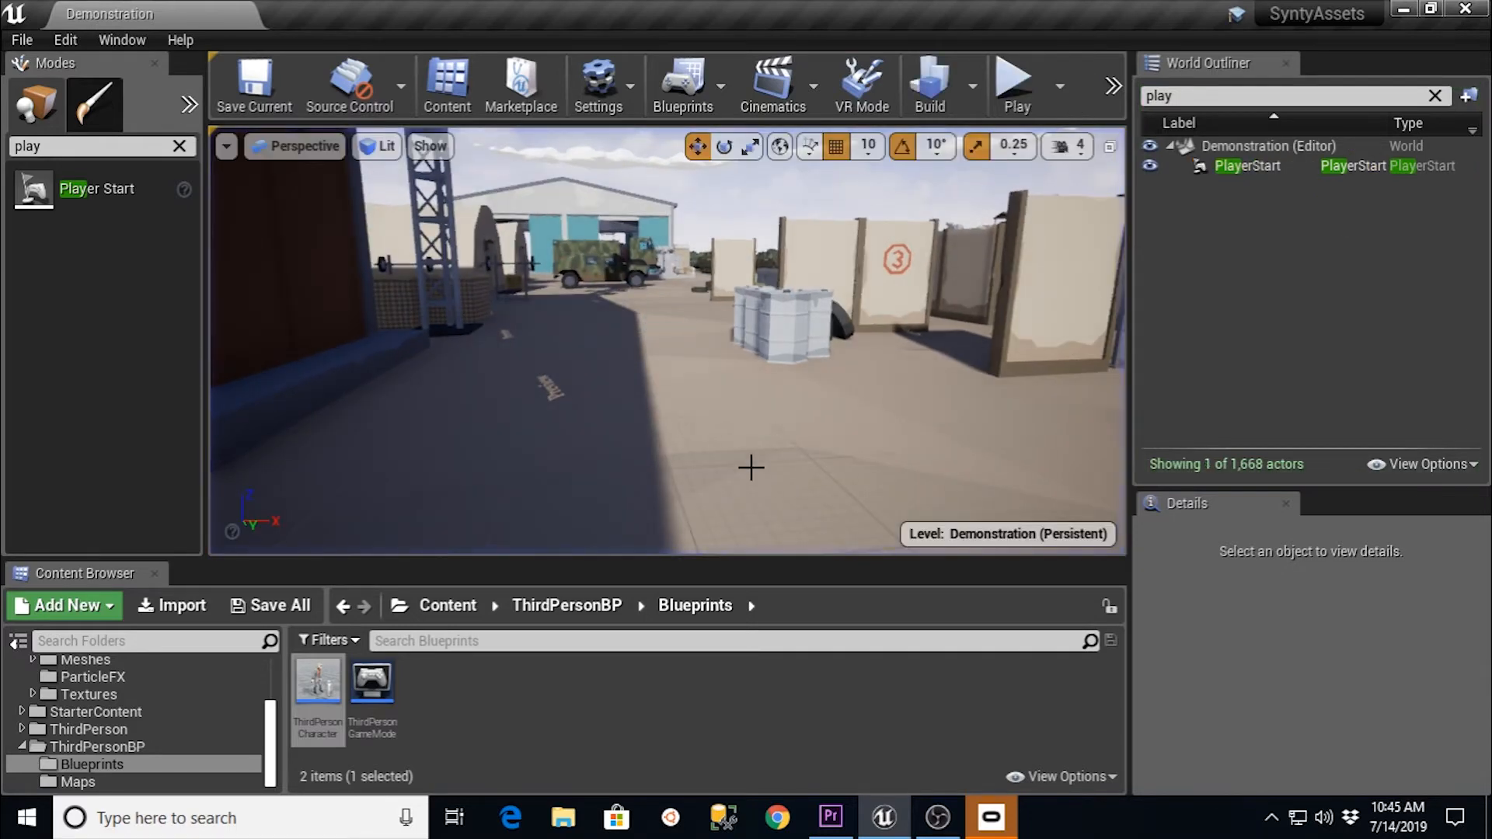